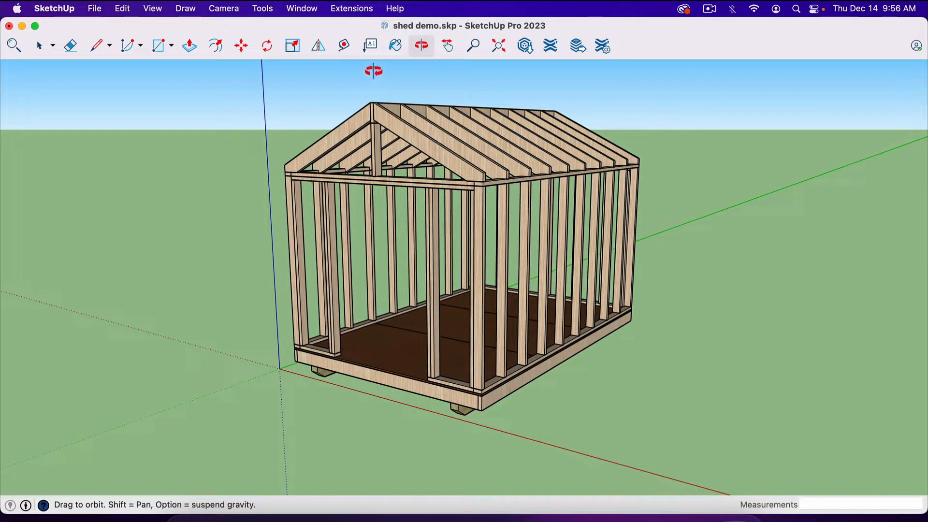
Step: Search the Extension Warehouse for 'opencutlist' and bring up its result
left_click(351, 9)
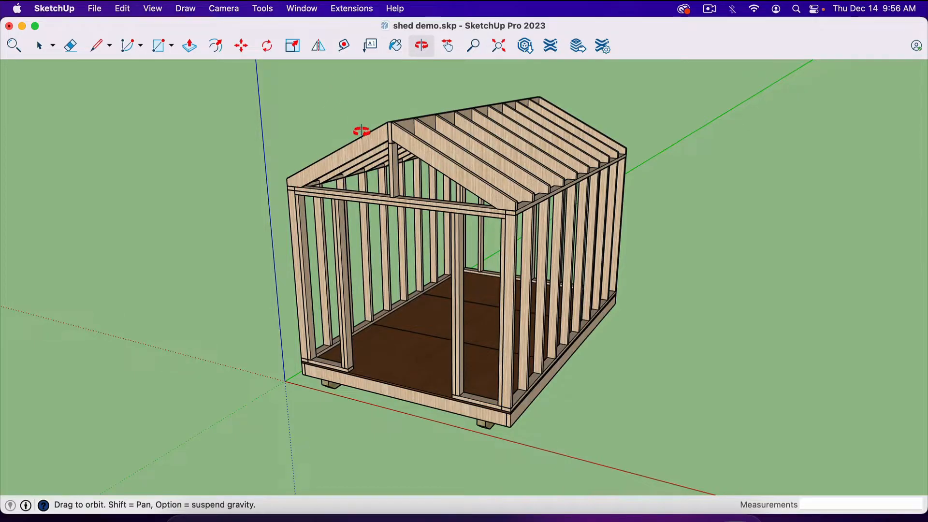
mouse_move(331, 121)
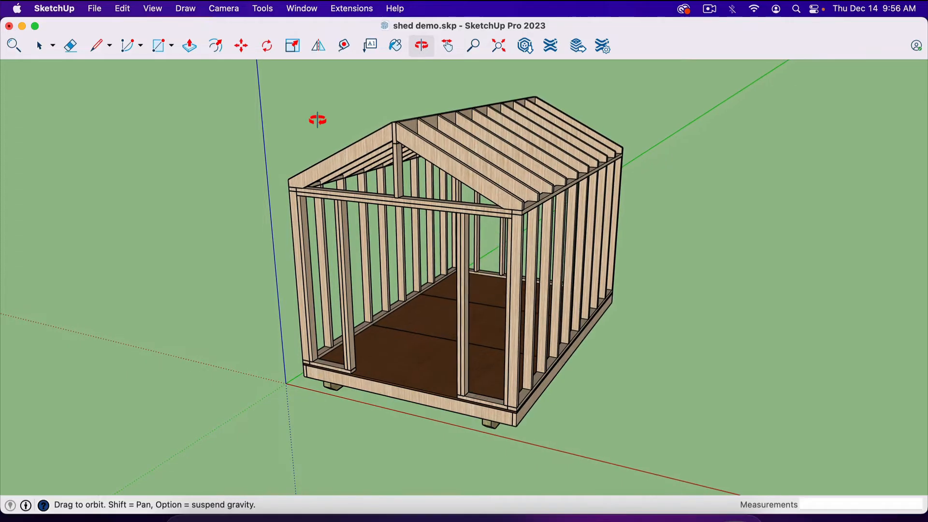
mouse_move(363, 14)
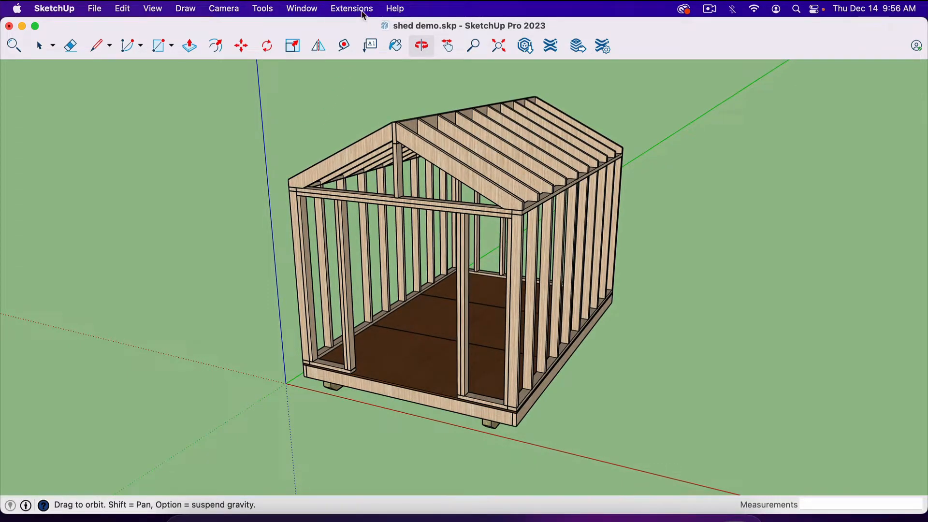
mouse_move(364, 72)
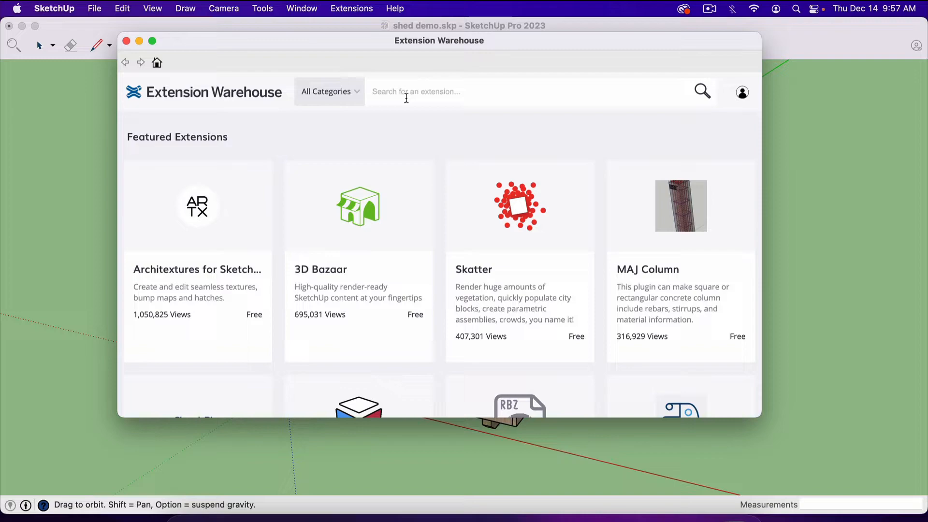
type("ope")
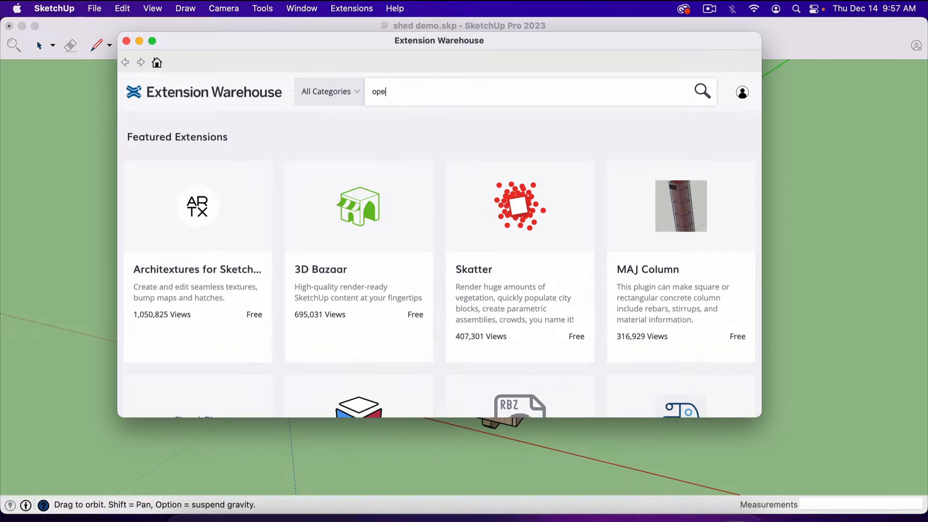
type("ncutlist")
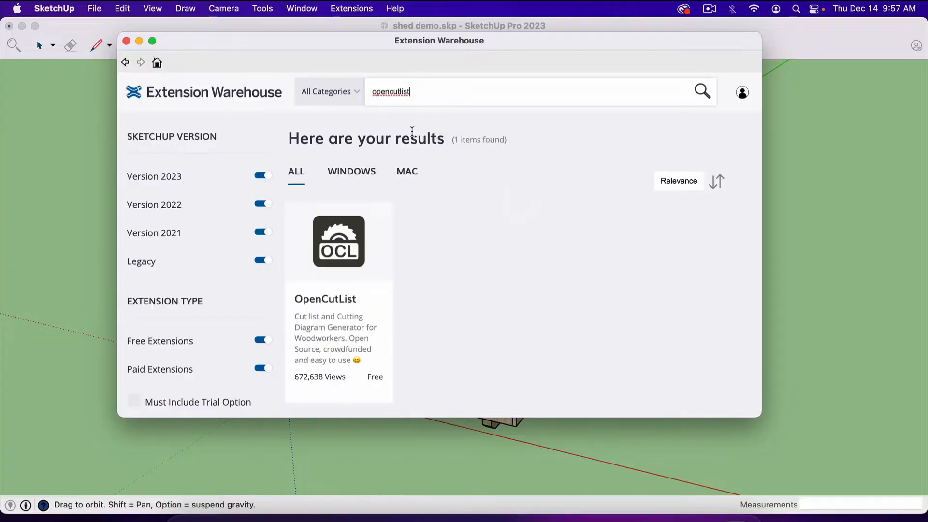
scroll("down", 3)
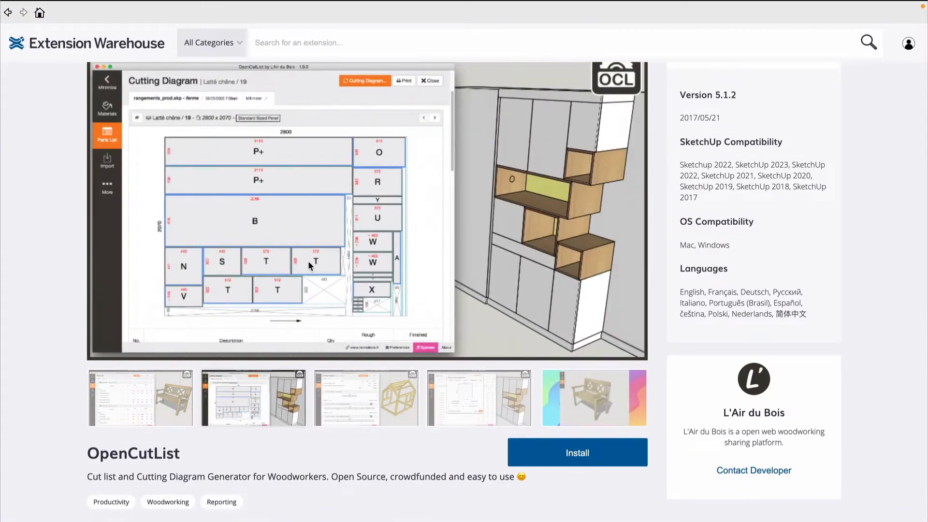
Step: Preview OpenCutList's screenshots and video, reach Install, and return to the shed model
left_click(365, 397)
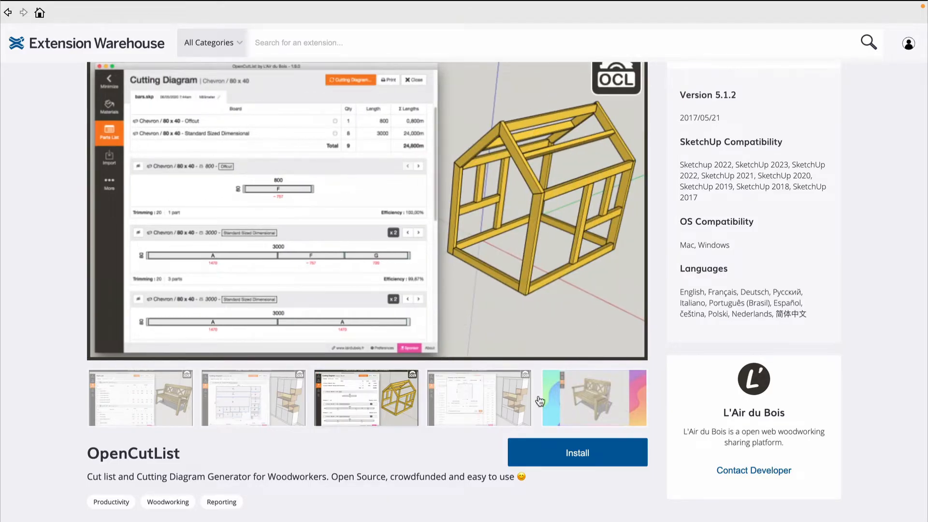
left_click(479, 397)
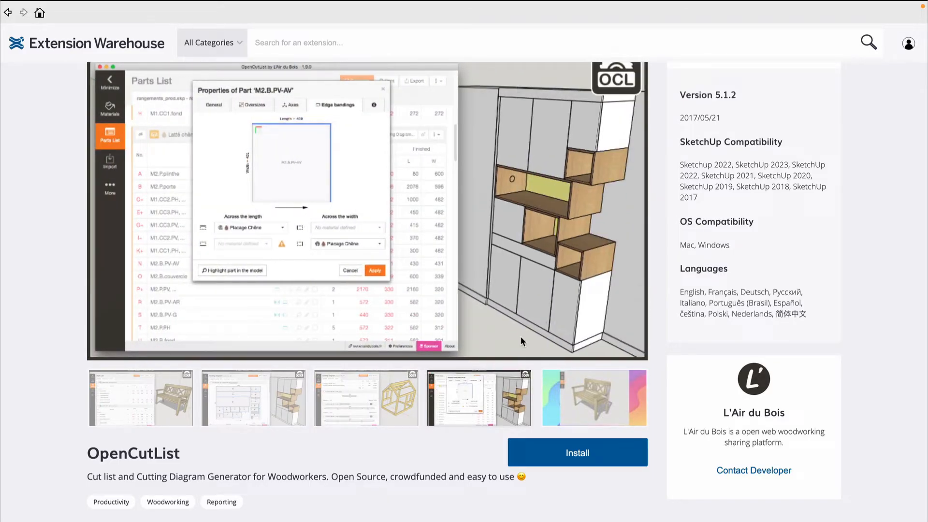
left_click(593, 397)
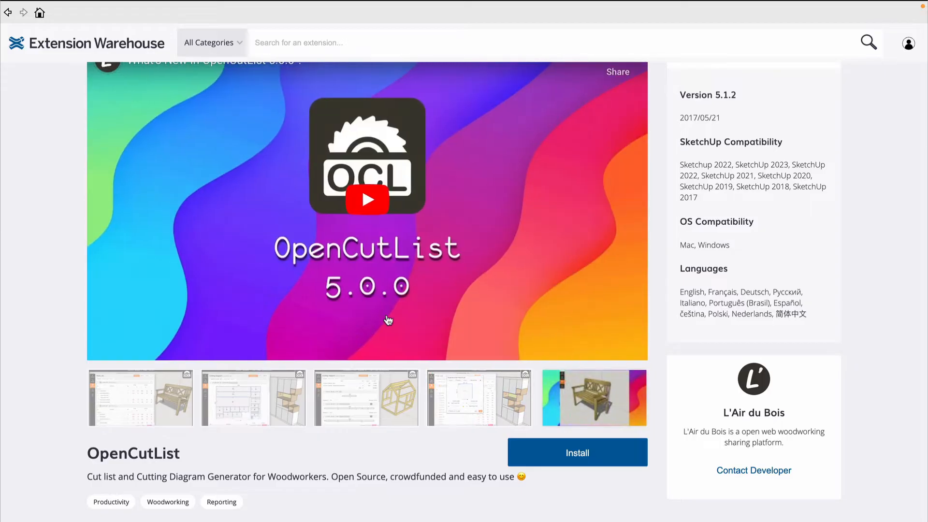
left_click(140, 398)
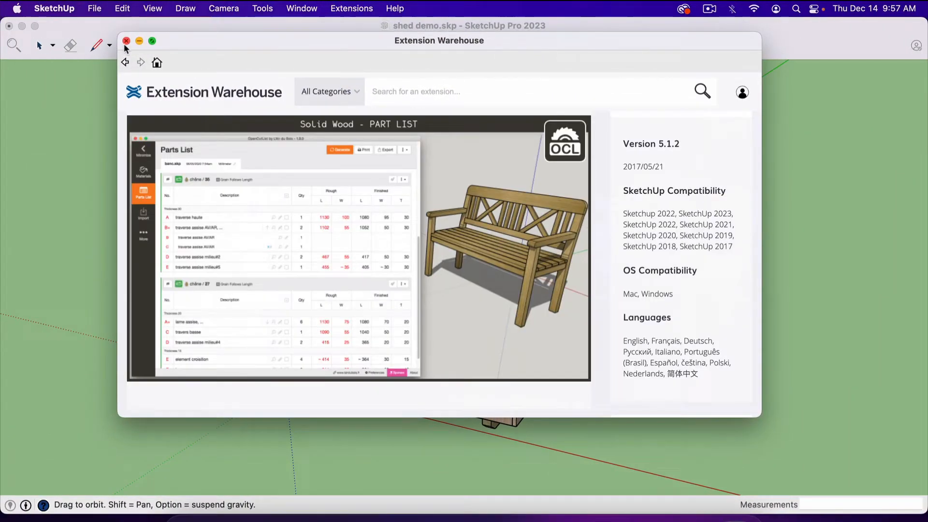
scroll("down", 3)
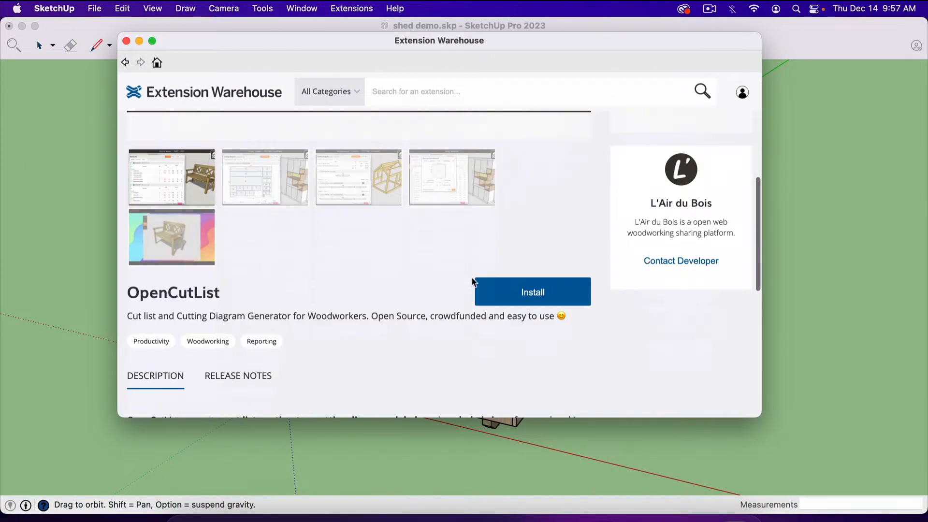
left_click(126, 41)
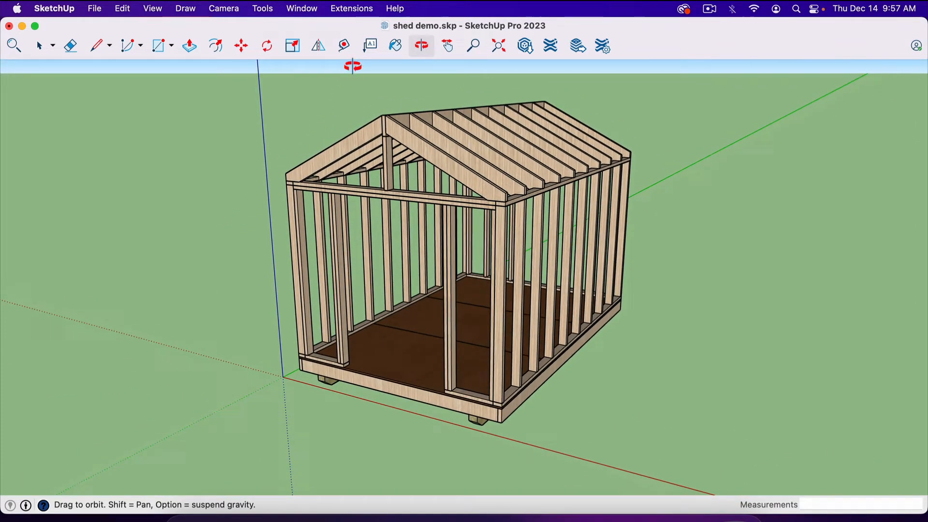
Step: Launch OpenCutList's Parts List from the Extensions menu for shed demo.skp
left_click(352, 9)
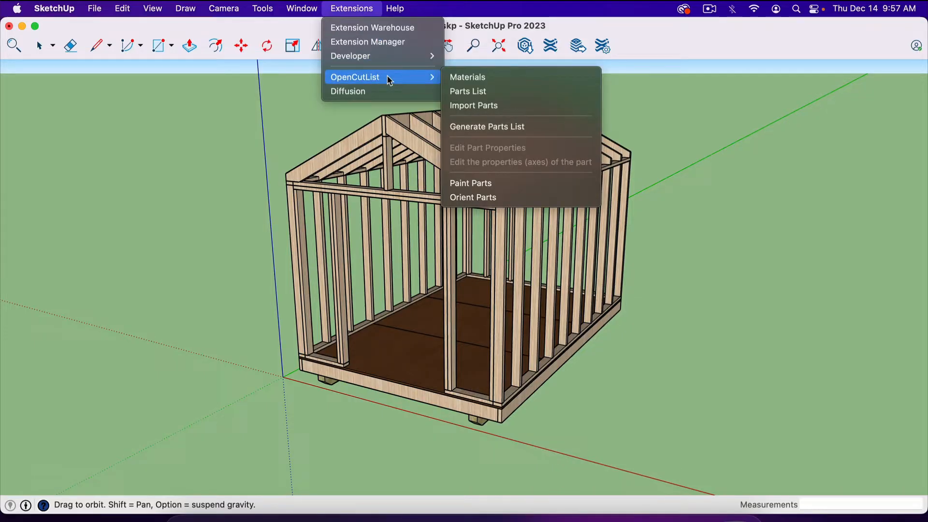
mouse_move(424, 125)
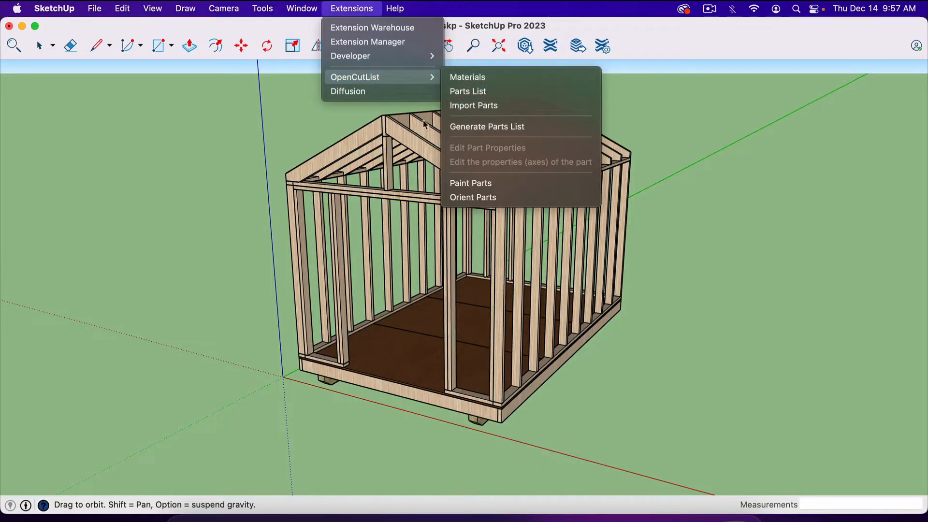
mouse_move(479, 118)
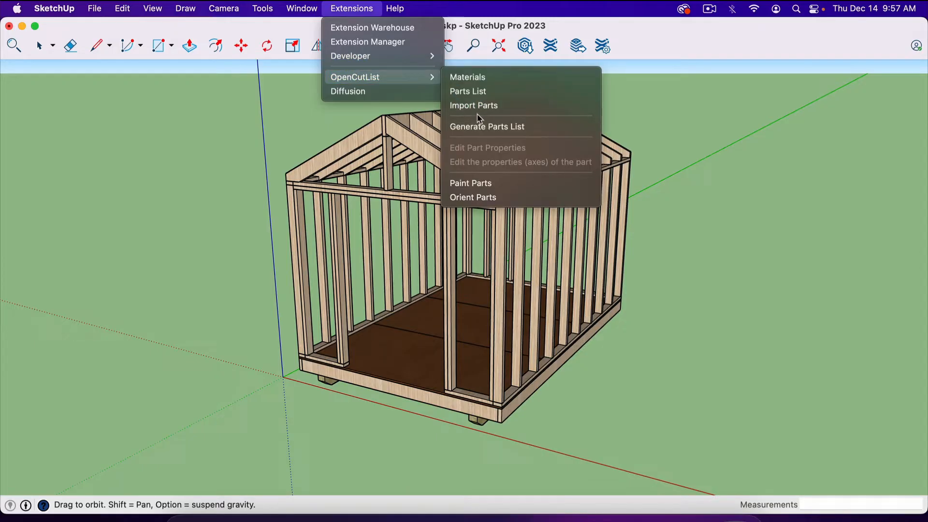
left_click(486, 125)
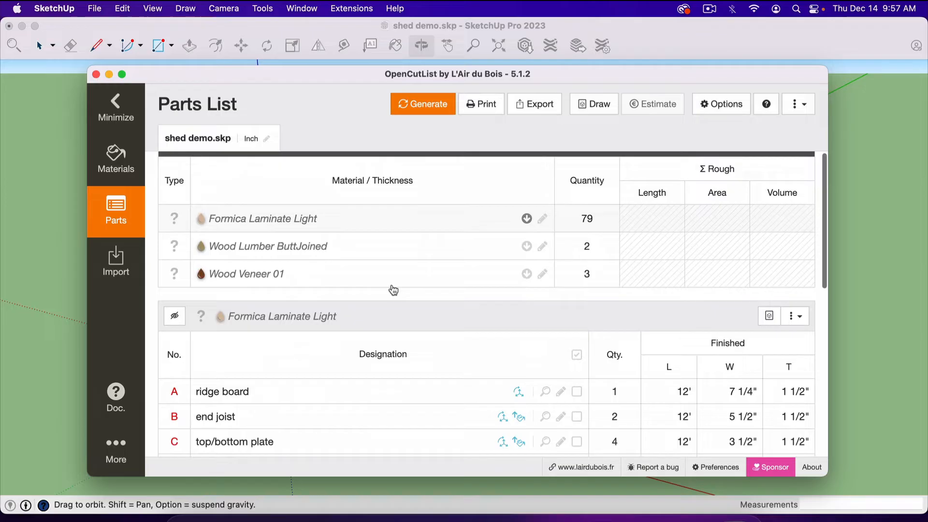
Step: Generate the parts list and review it: 79 laminate parts, 2 skids, 3 plywood sheets
scroll("down", 3)
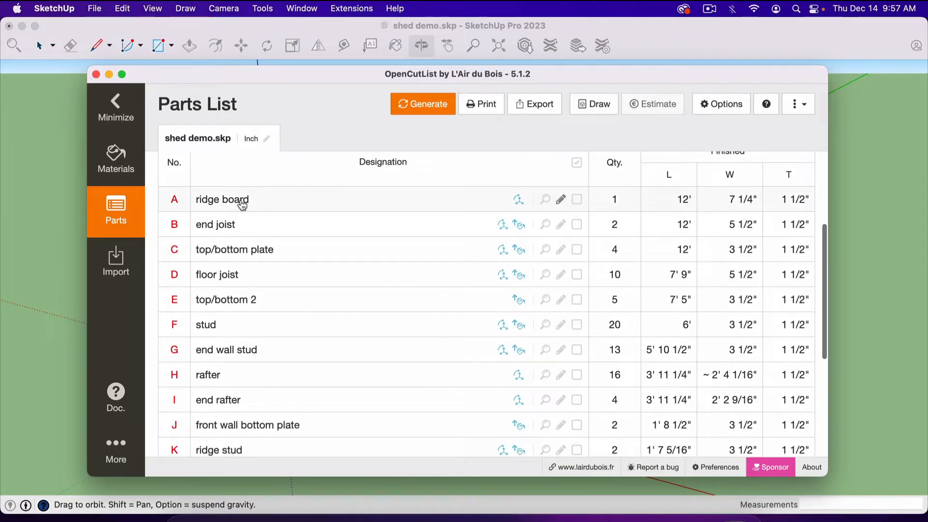
mouse_move(676, 210)
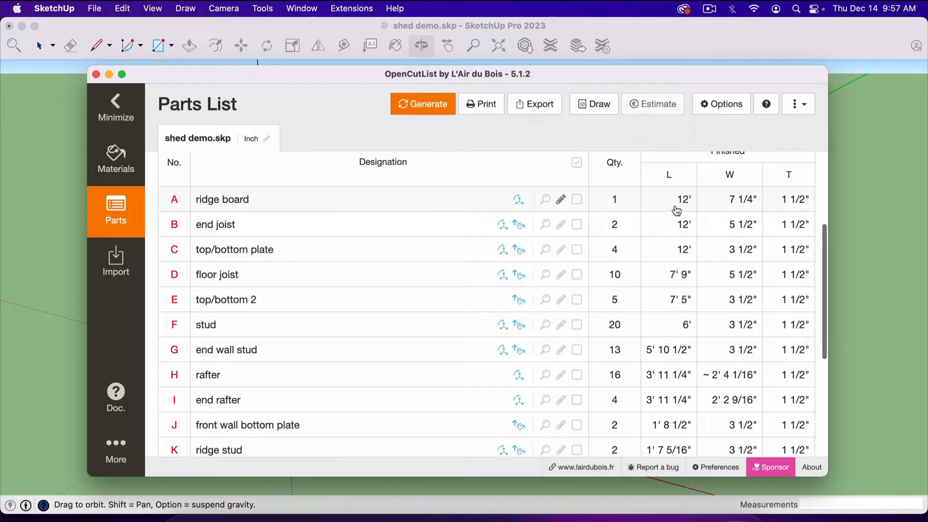
mouse_move(785, 203)
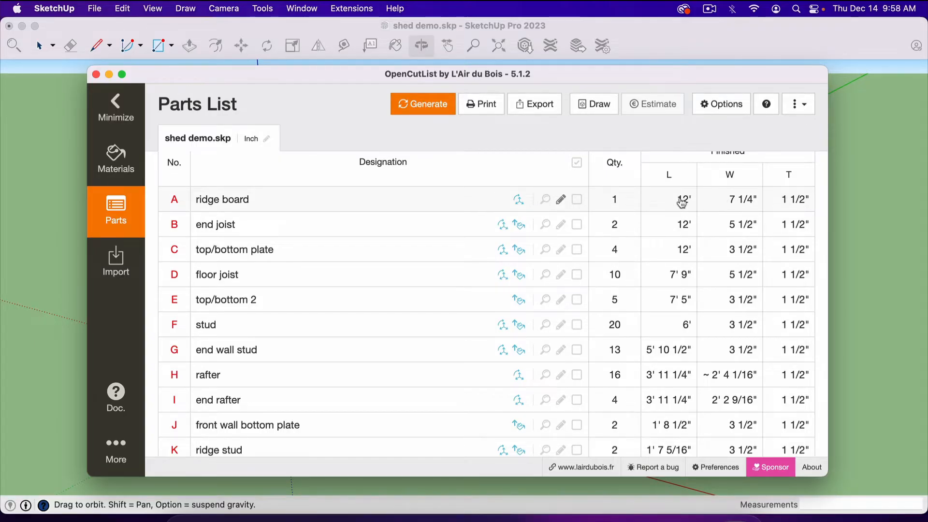
scroll("down", 3)
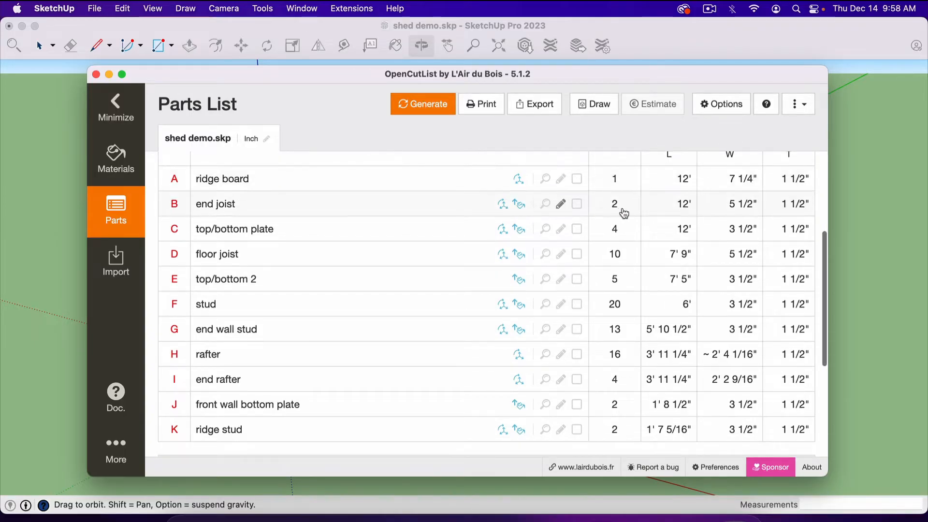
scroll("up", 3)
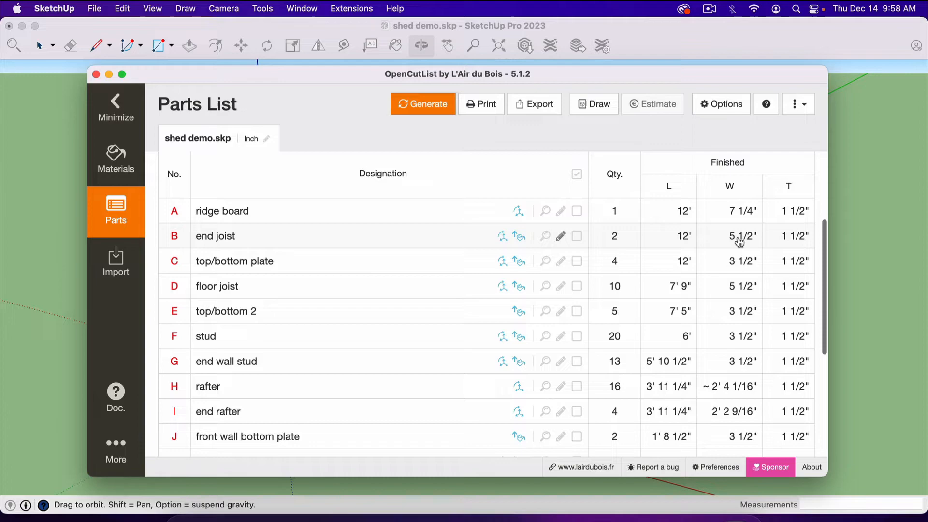
mouse_move(672, 250)
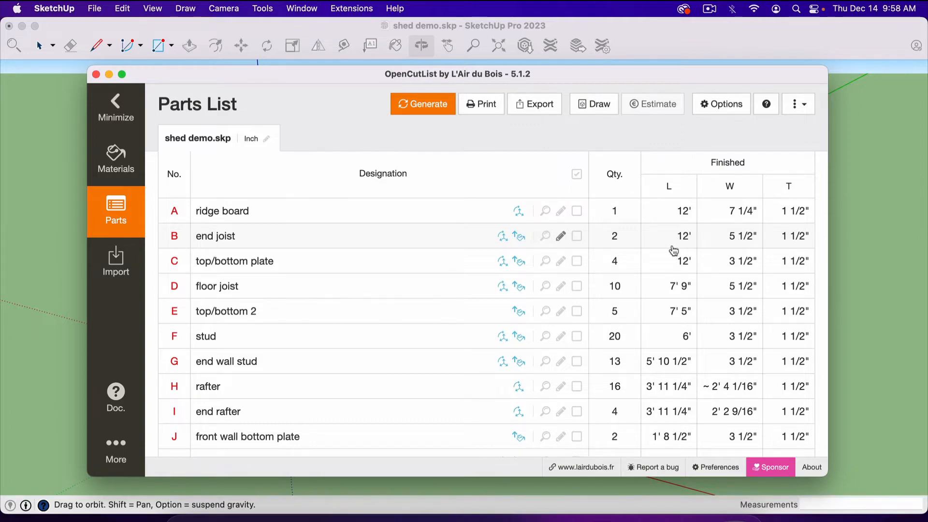
mouse_move(519, 239)
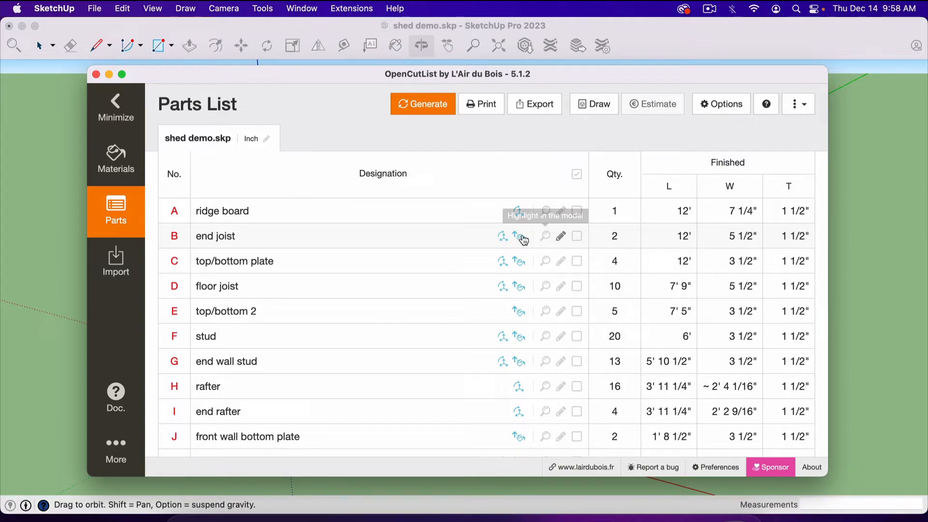
scroll("down", 3)
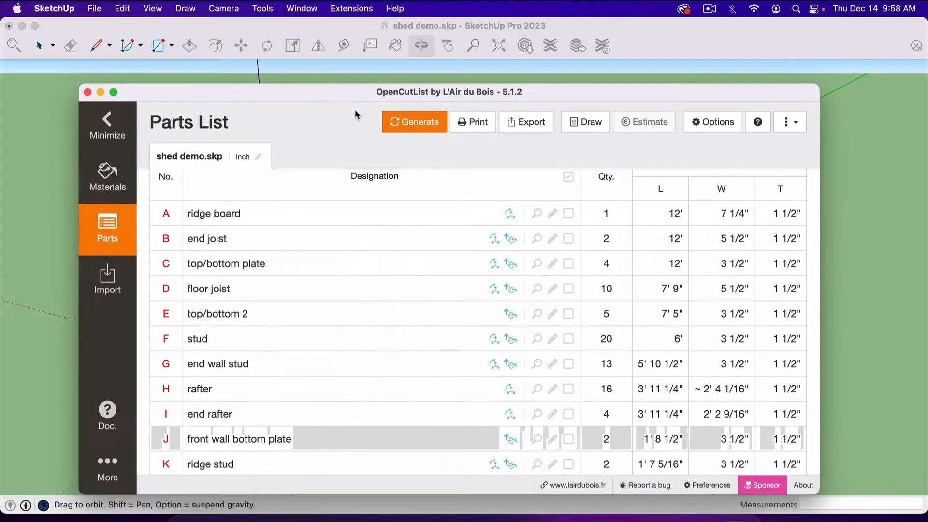
scroll("down", 3)
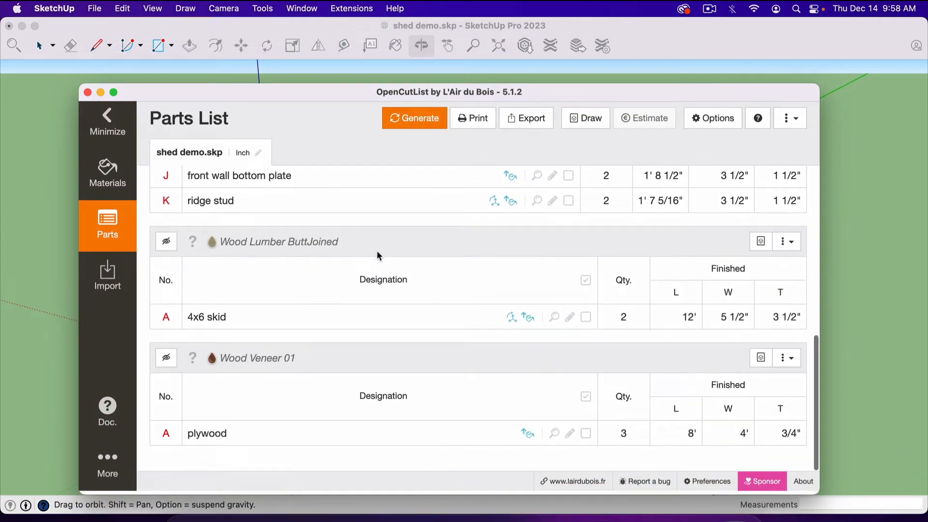
scroll("up", 3)
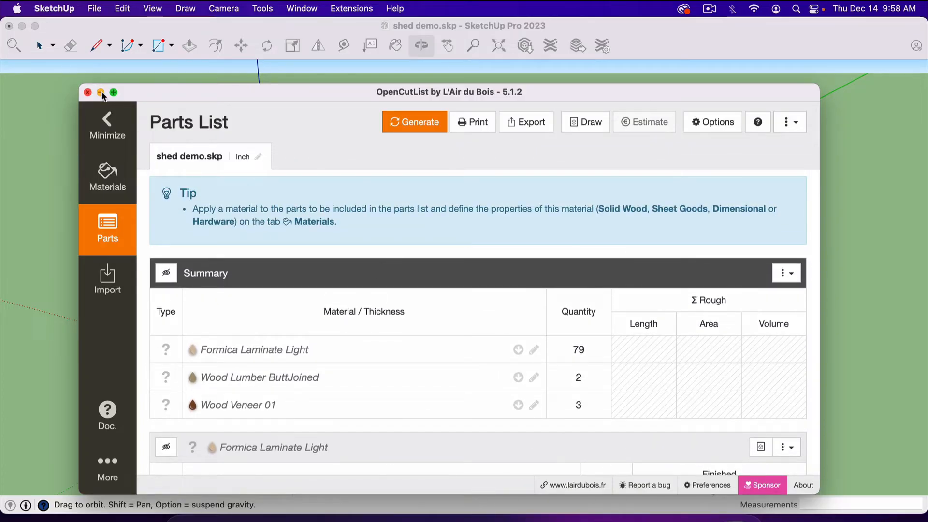
Step: Maximize the OpenCutList window and move down to the Formica Laminate Light group's parts
left_click(88, 93)
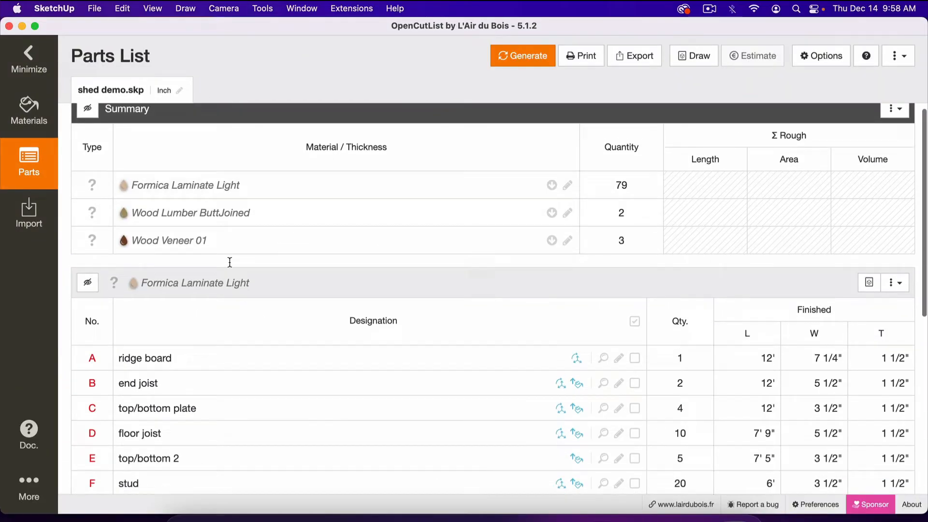
mouse_move(335, 238)
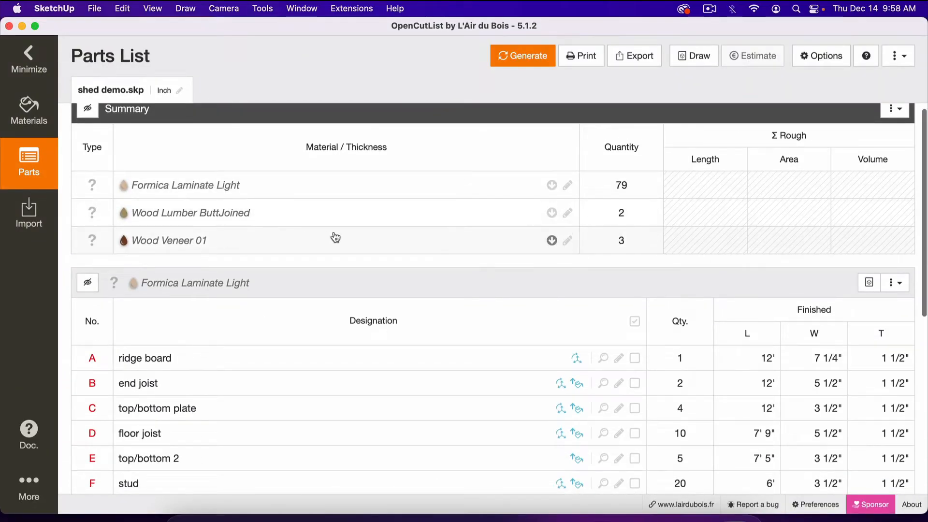
scroll("down", 3)
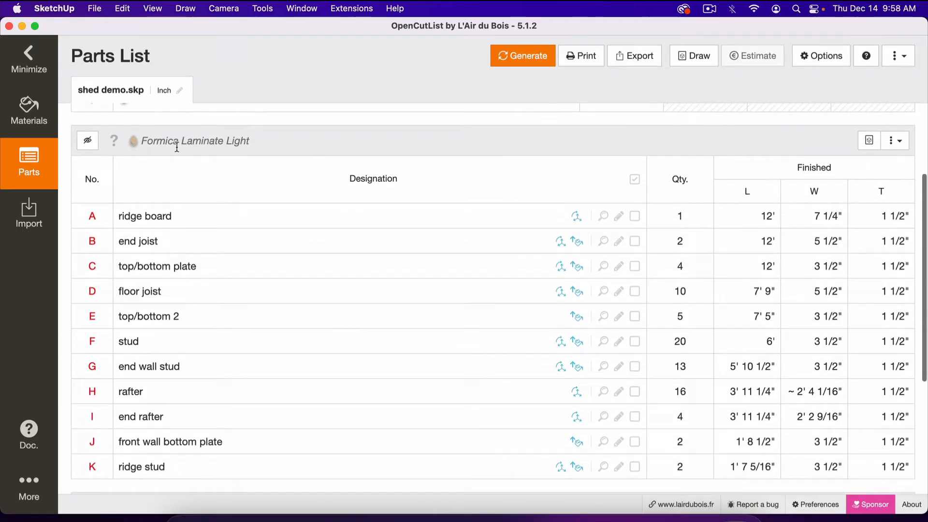
mouse_move(201, 150)
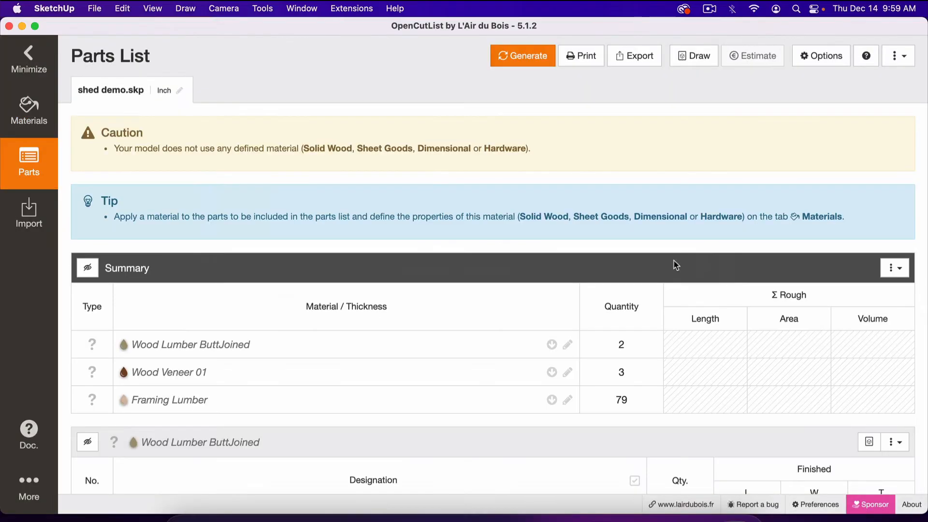
Step: Rename materials via the Summary pencil icons, entering Plywood and editing Wood Lumber ButtJoined
scroll("down", 3)
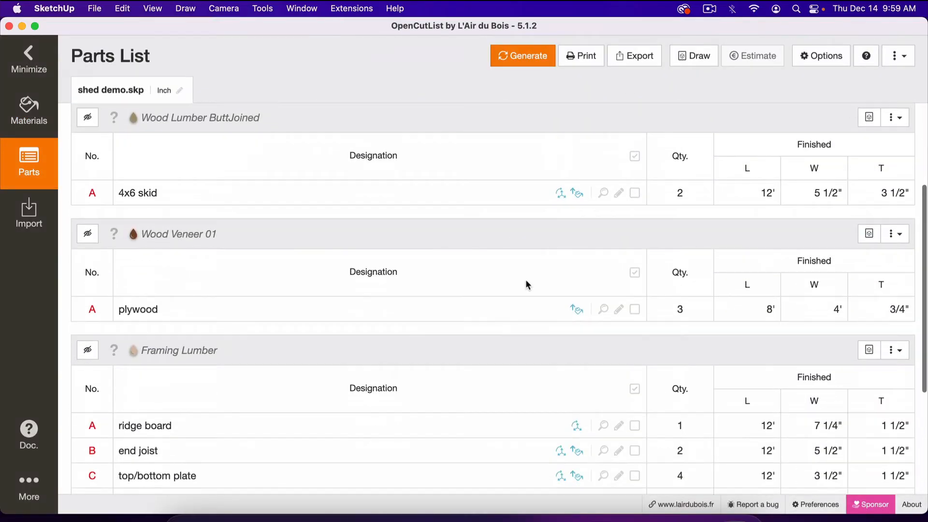
scroll("up", 3)
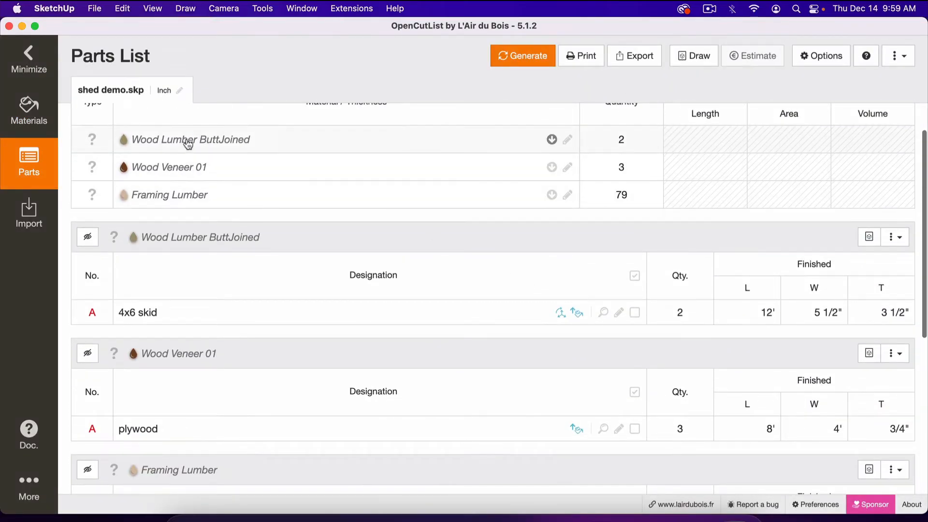
scroll("up", 3)
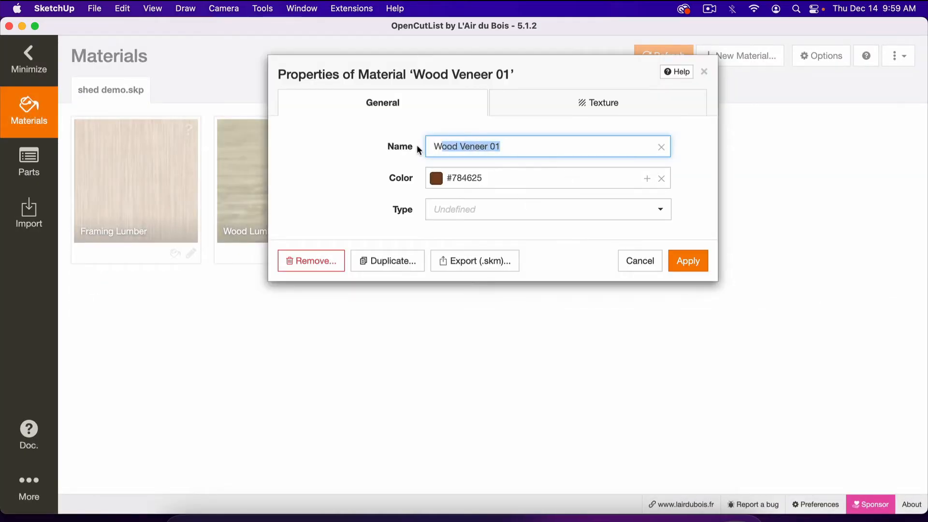
type("Plu")
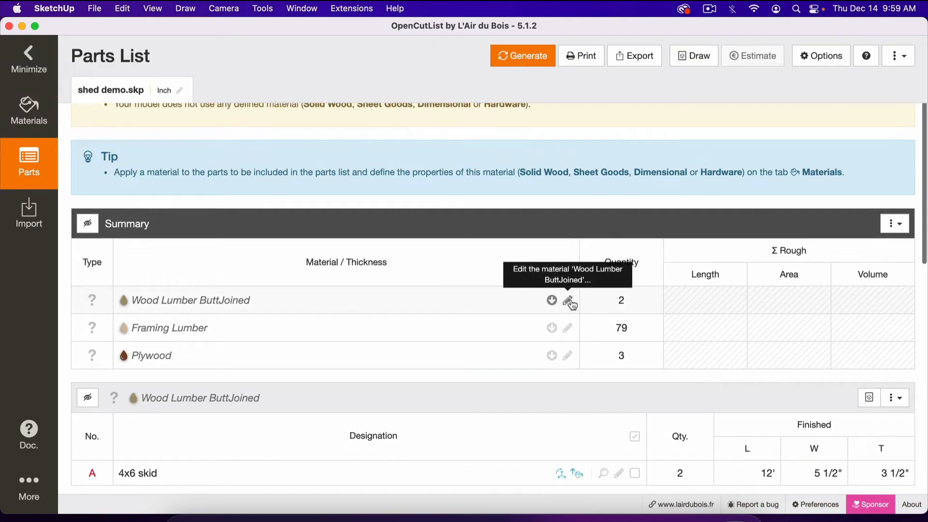
left_click(568, 299)
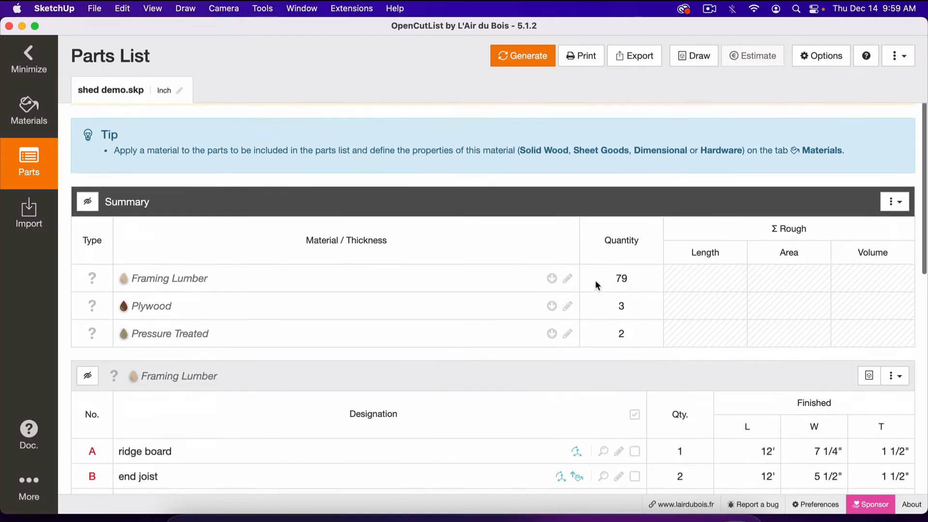
scroll("down", 3)
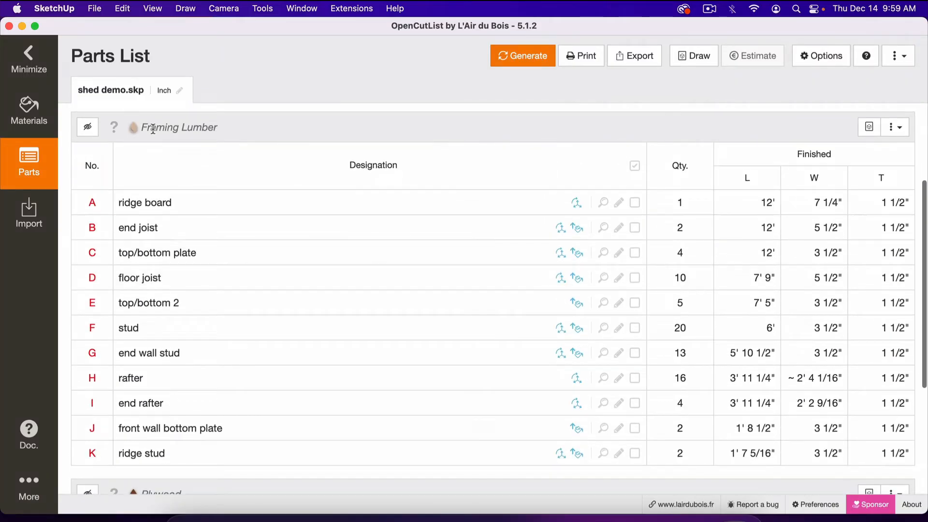
scroll("down", 3)
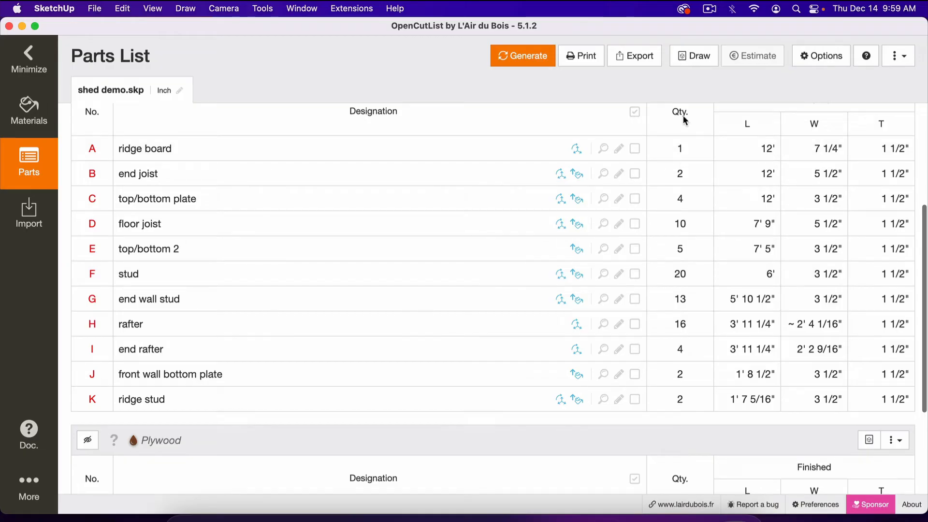
scroll("down", 3)
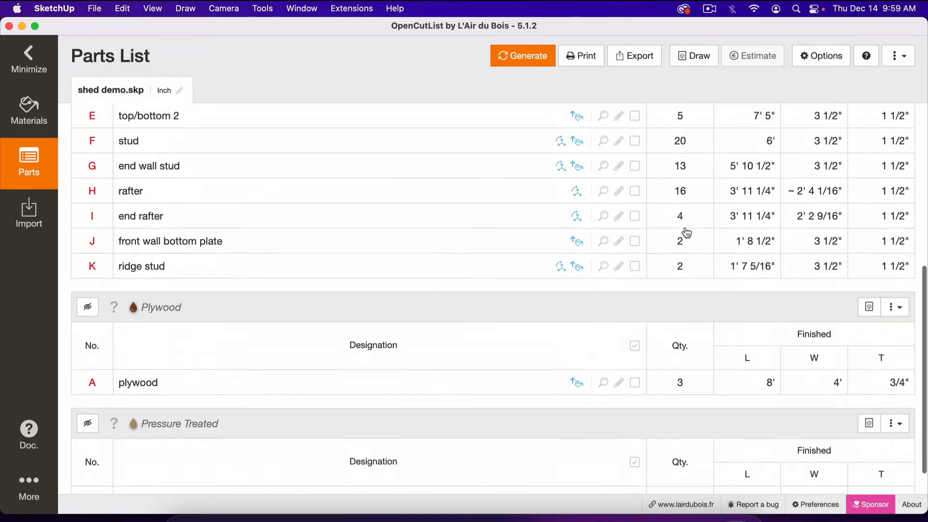
scroll("down", 3)
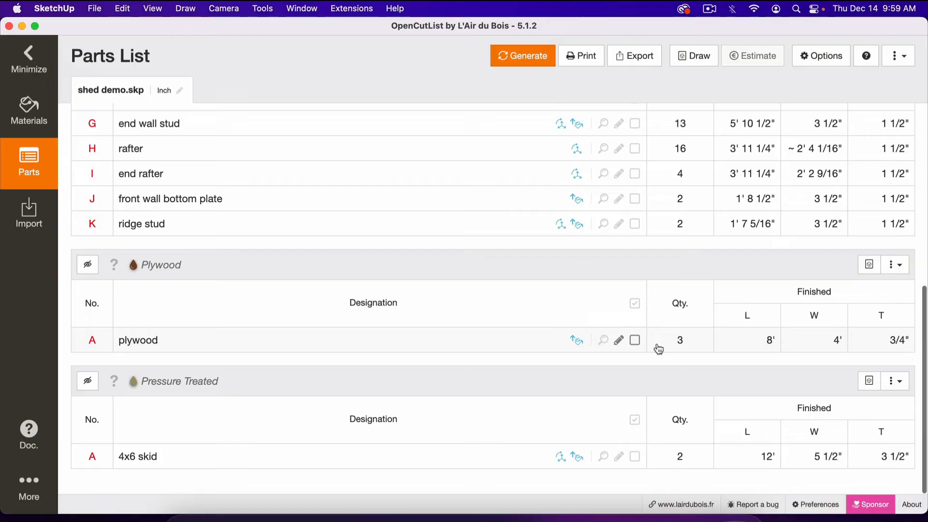
mouse_move(796, 346)
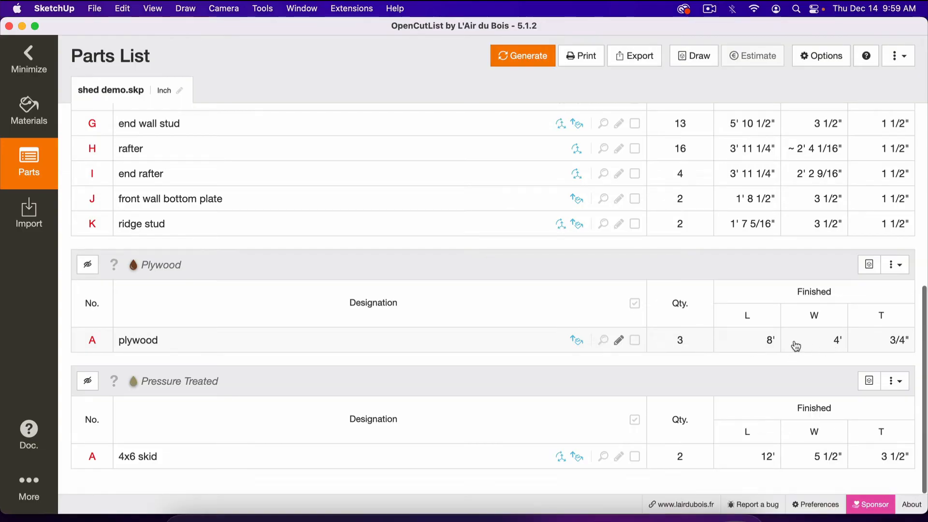
mouse_move(636, 329)
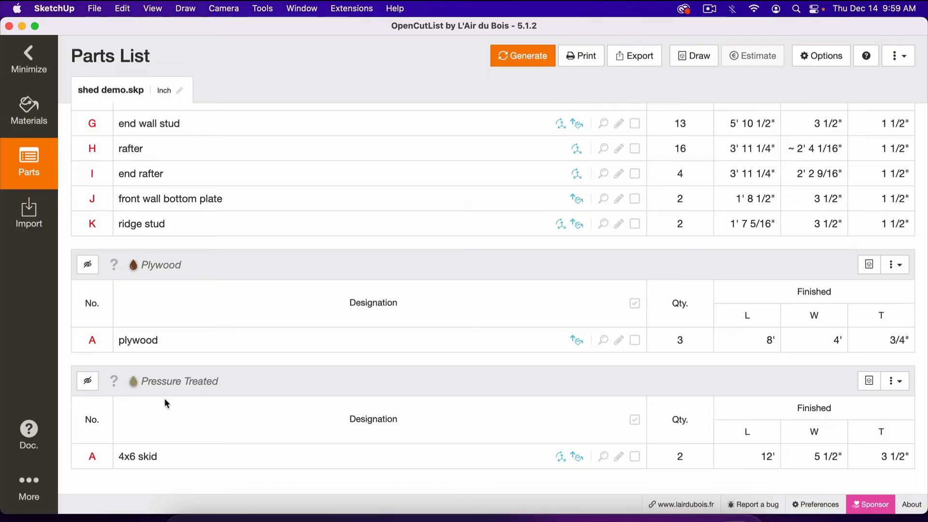
mouse_move(642, 433)
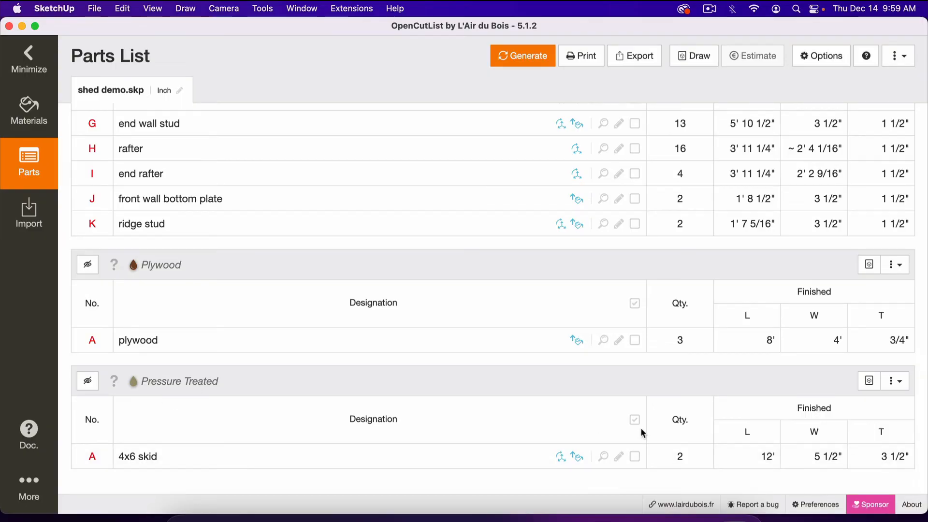
mouse_move(760, 465)
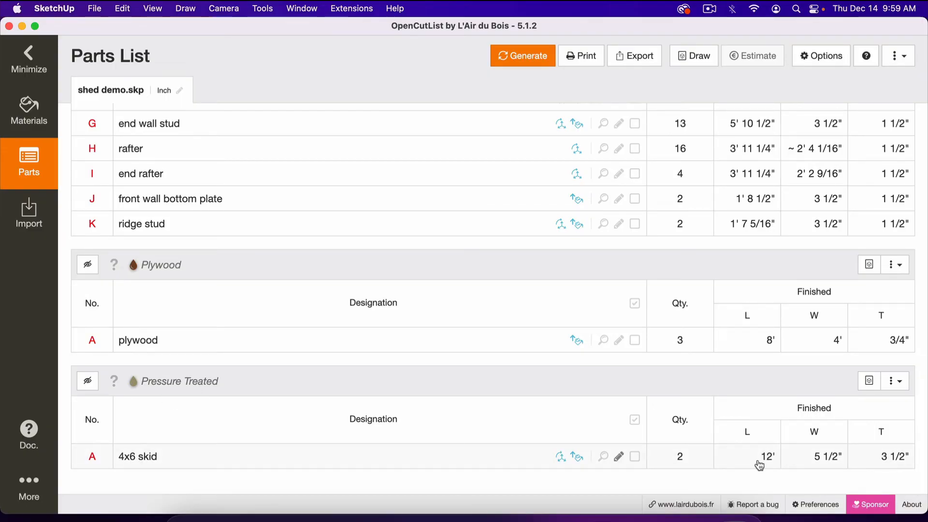
mouse_move(847, 462)
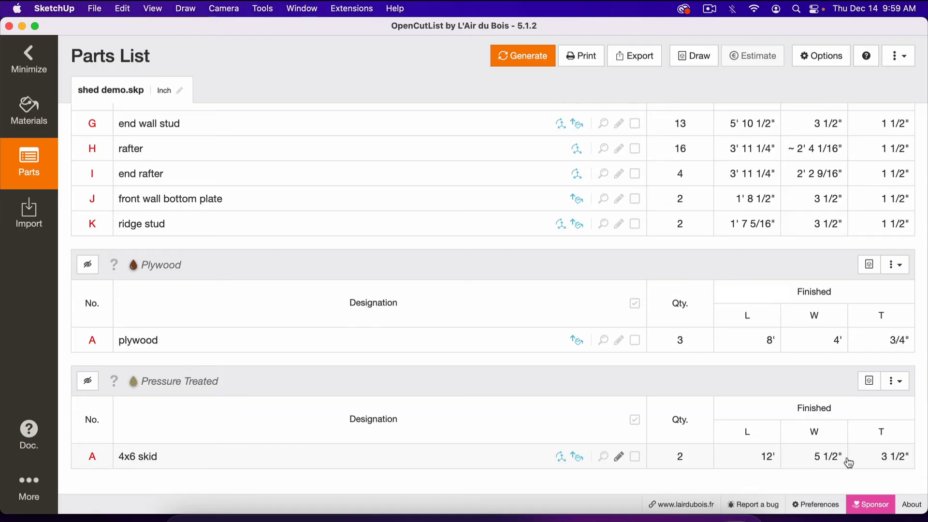
mouse_move(731, 364)
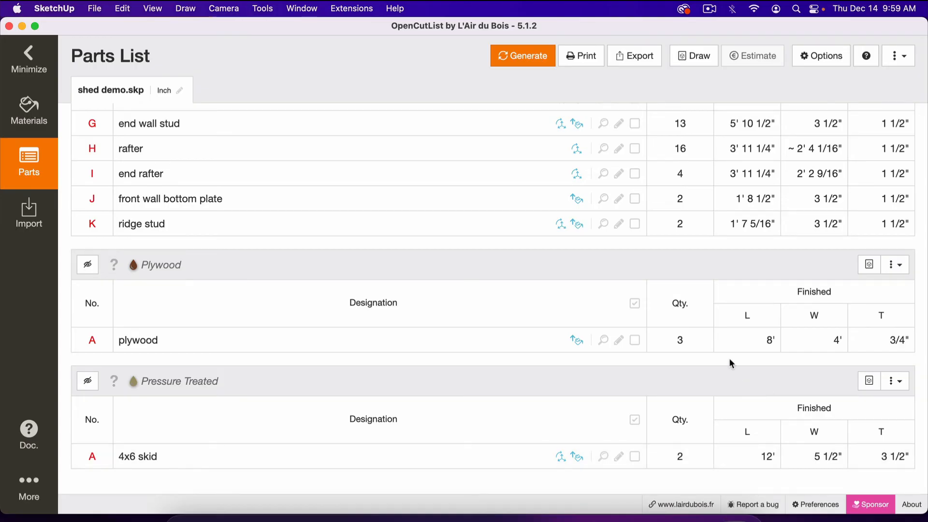
left_click(522, 56)
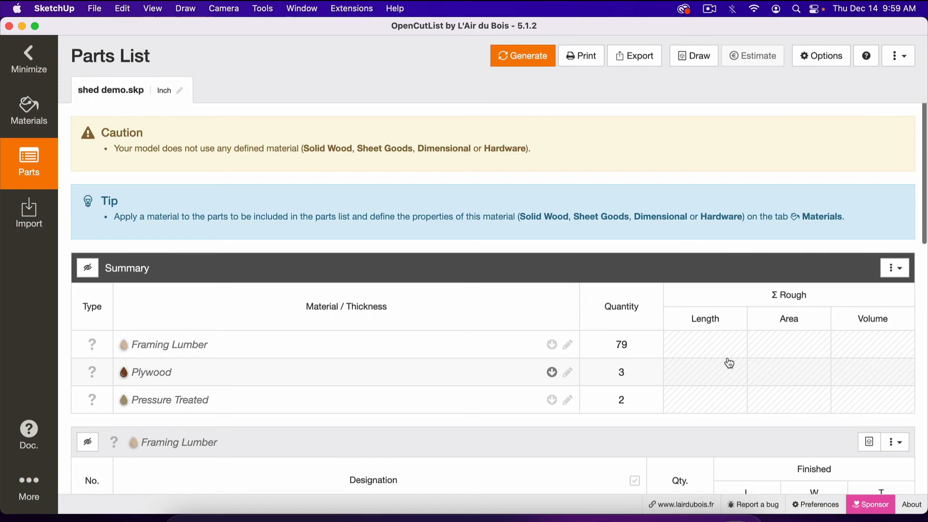
Step: Minimize the OpenCutList sidebar so the shed frame model shows again
scroll("down", 3)
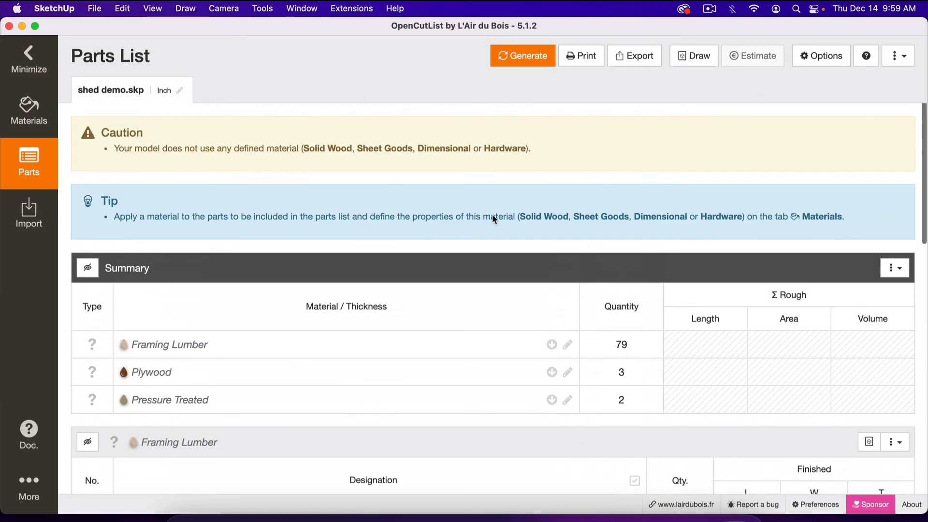
mouse_move(374, 191)
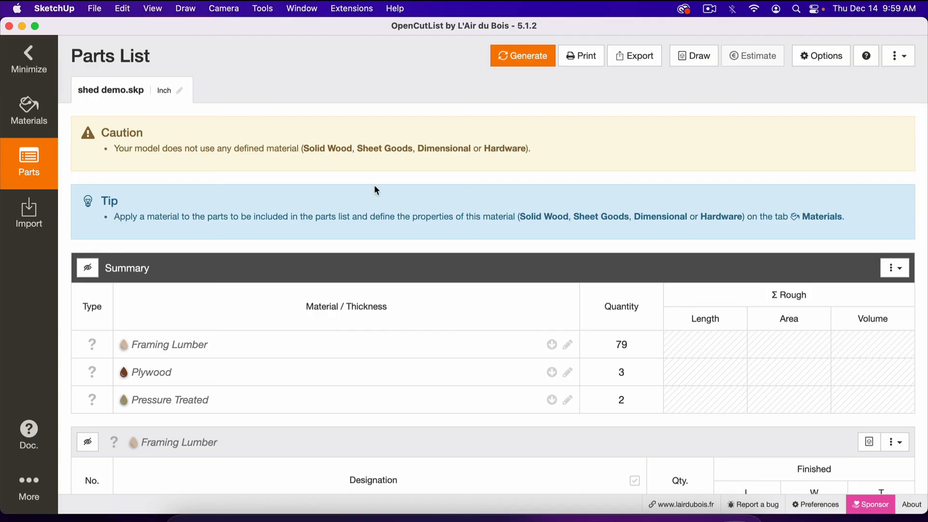
scroll("down", 3)
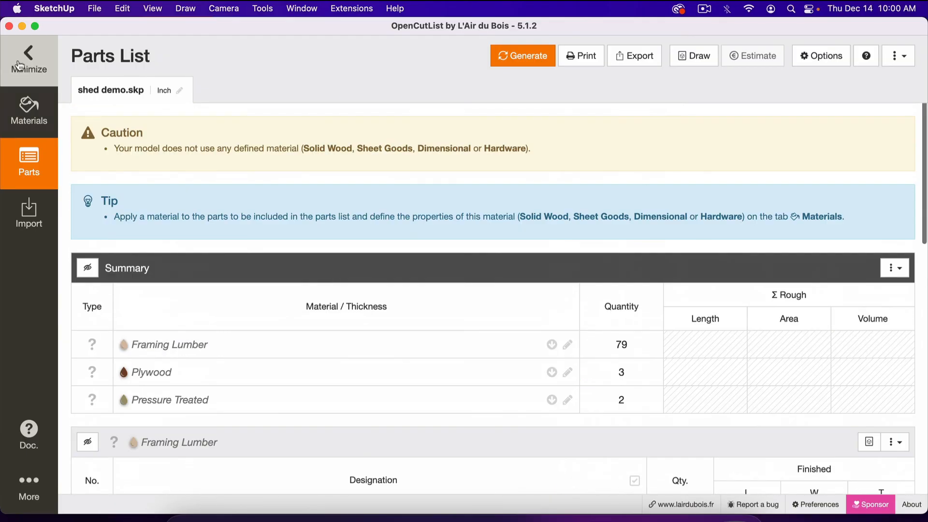
left_click(28, 59)
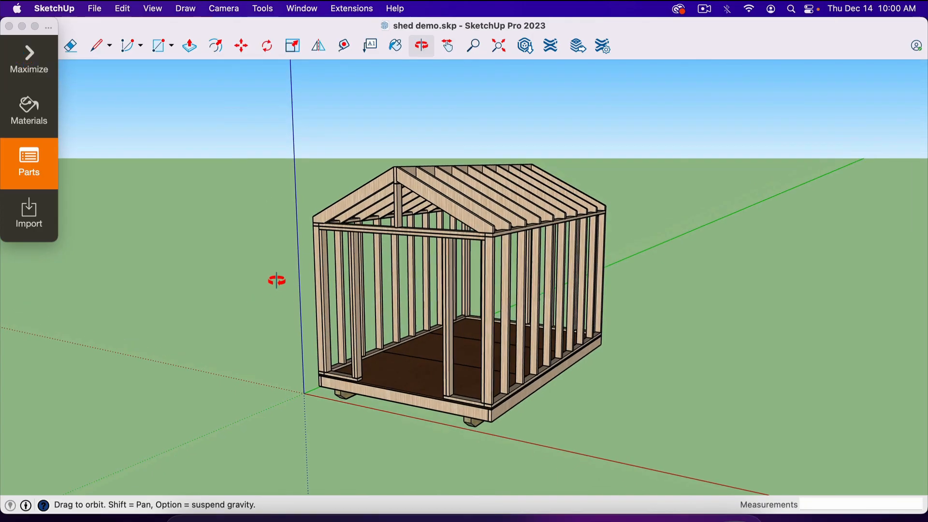